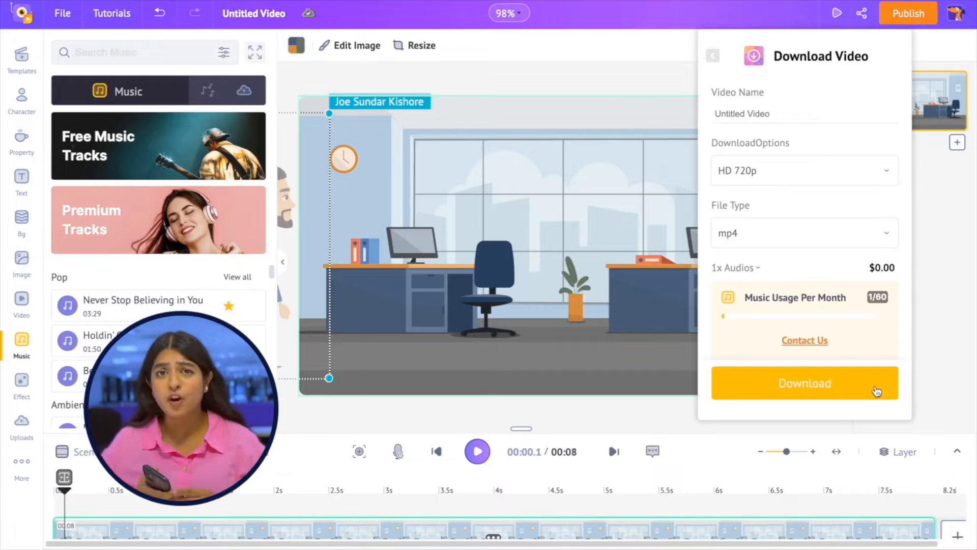
# Step: Start downloading the finished video, then return to the Animaker dashboard
pyautogui.click(804, 383)
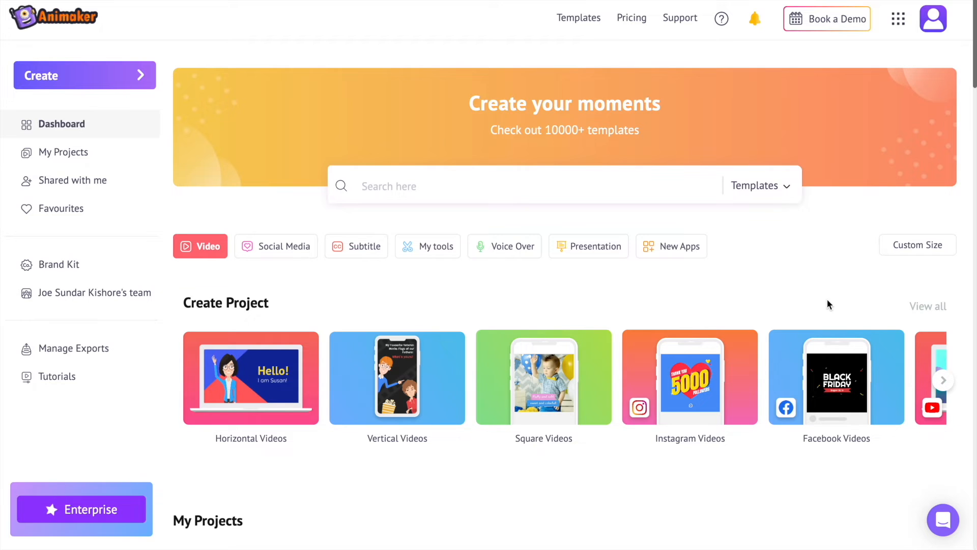
pyautogui.moveTo(258, 117)
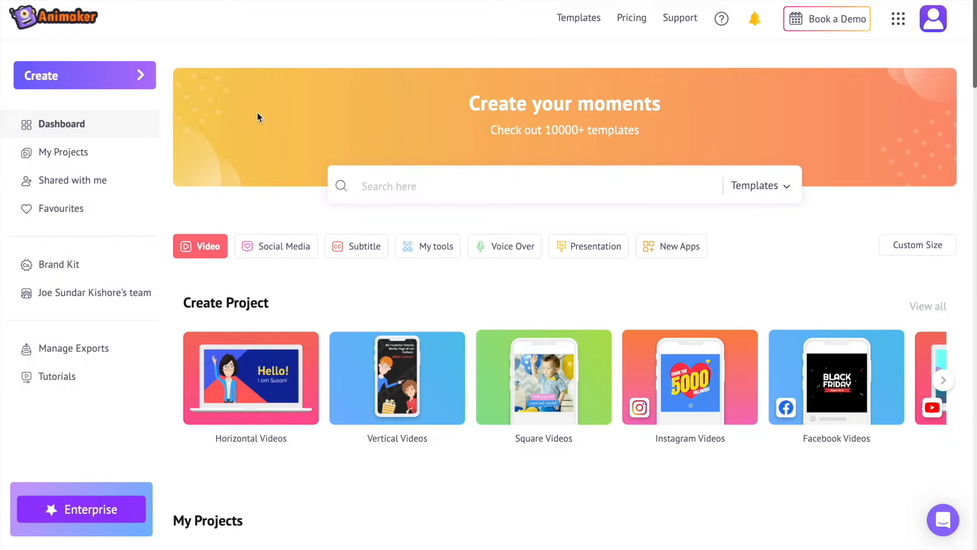
# Step: Create a new video project from a blank page with one empty 10-second scene
pyautogui.click(85, 75)
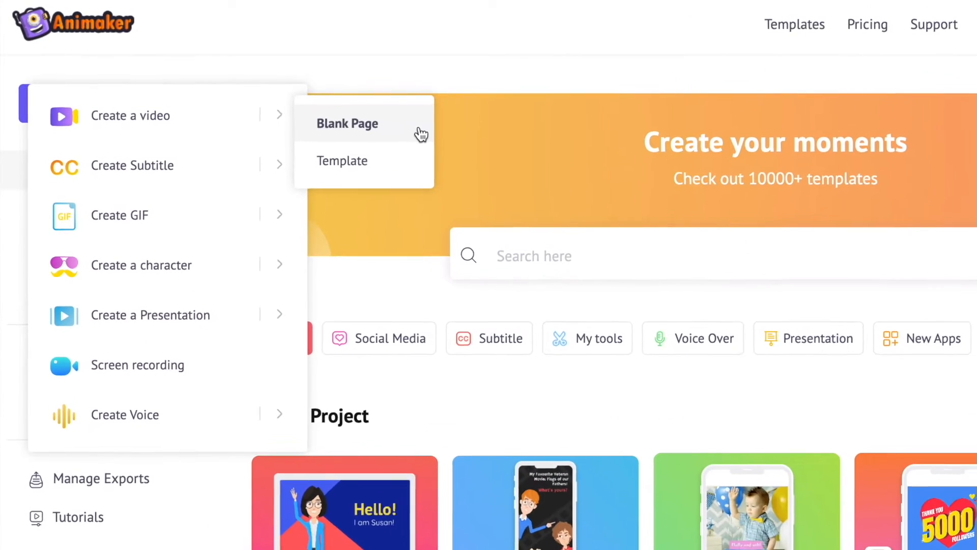
pyautogui.click(347, 123)
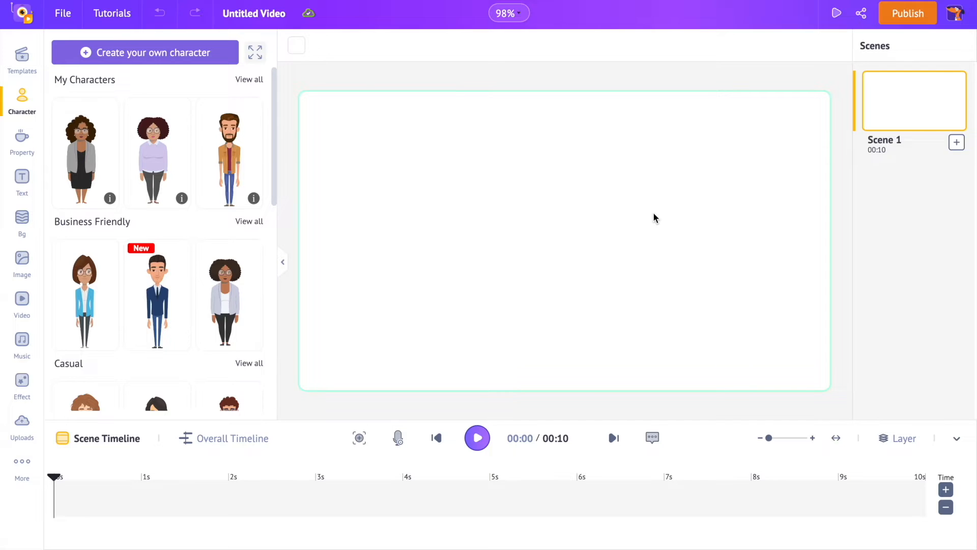
pyautogui.moveTo(473, 252)
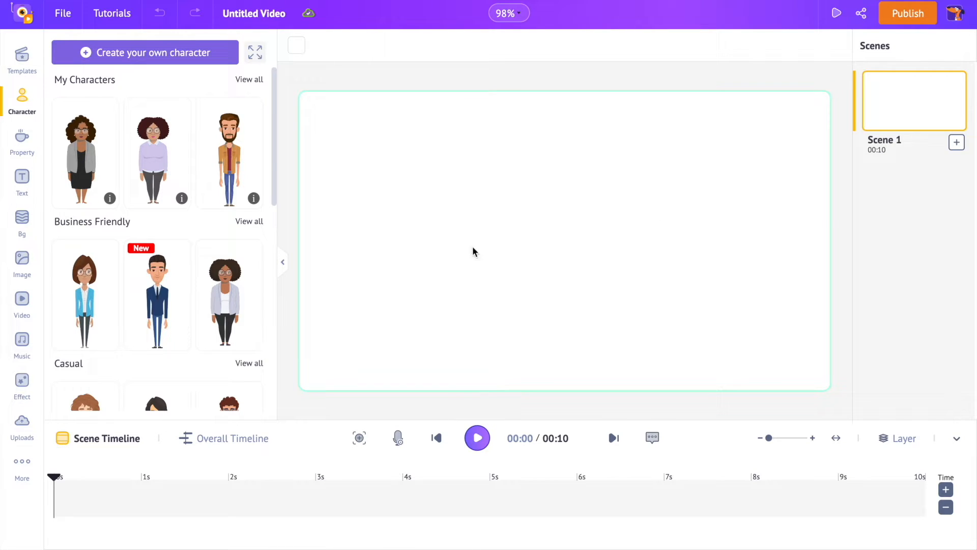
# Step: Upload dog clip 1.mp4 and then the remaining dog clips 2–6 to the media library
pyautogui.click(21, 427)
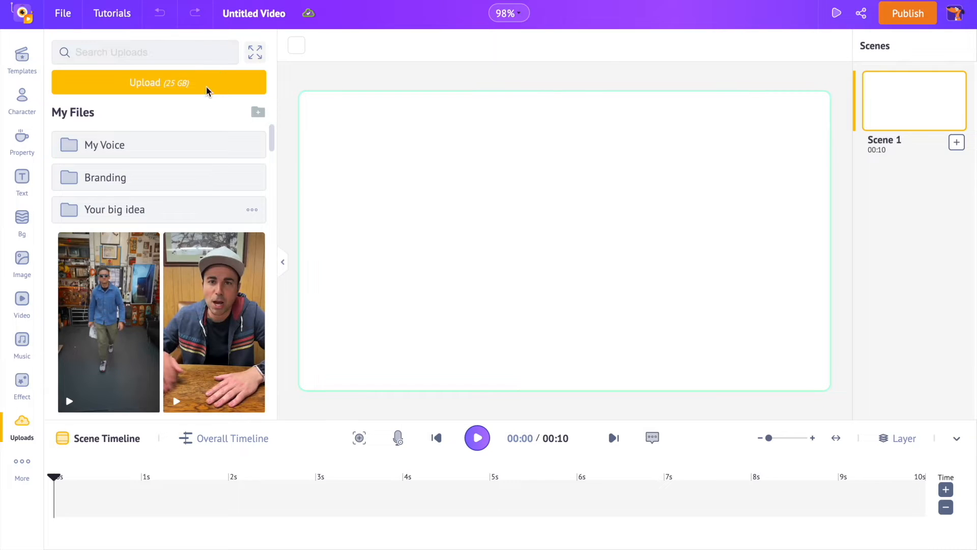
pyautogui.click(159, 82)
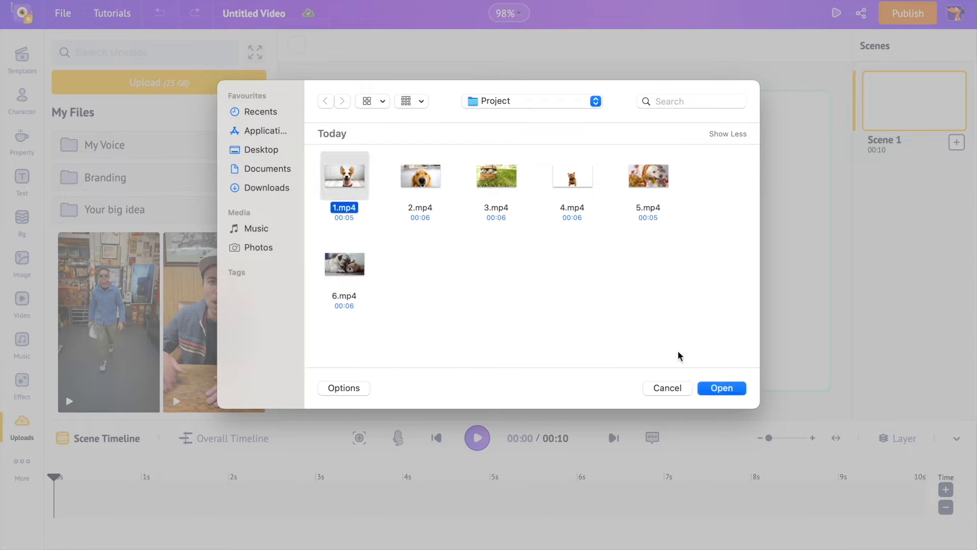
pyautogui.click(720, 388)
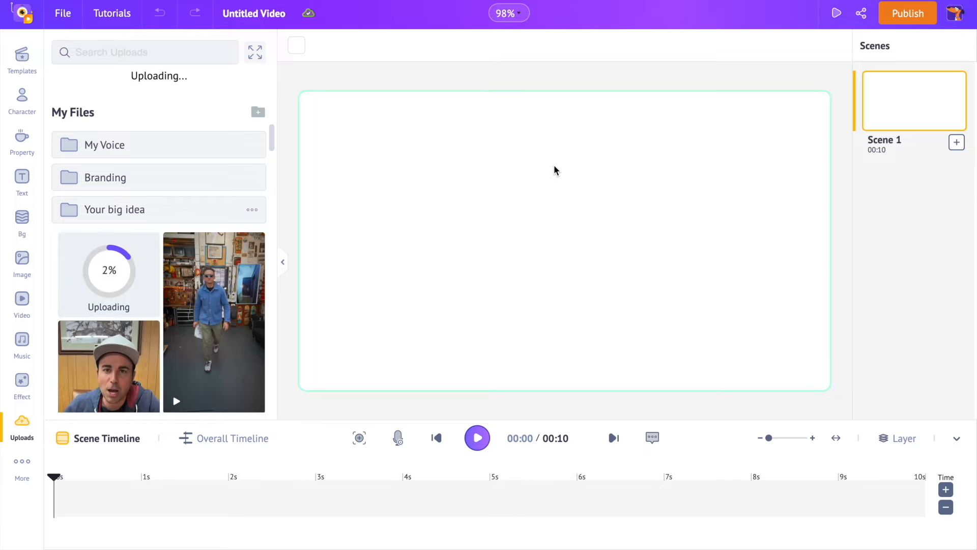
pyautogui.click(158, 81)
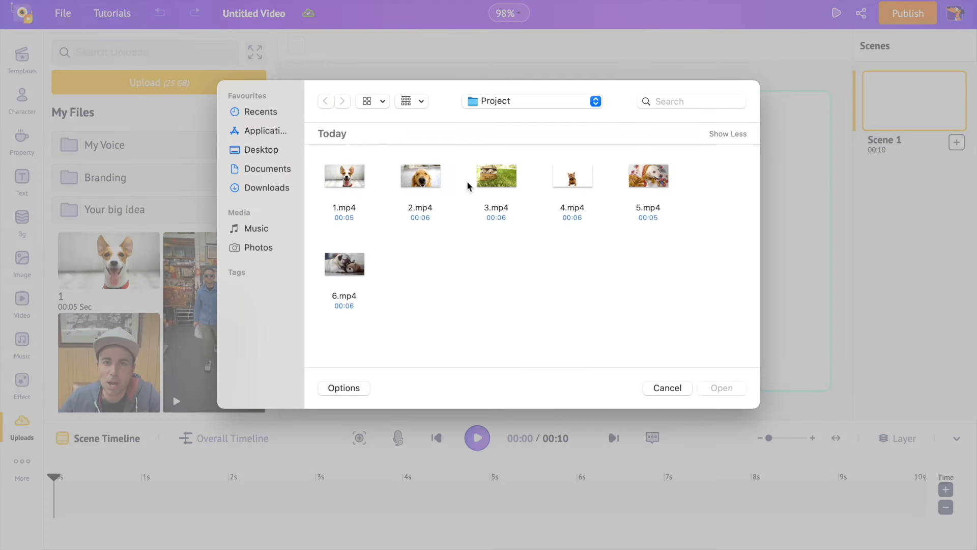
pyautogui.click(665, 388)
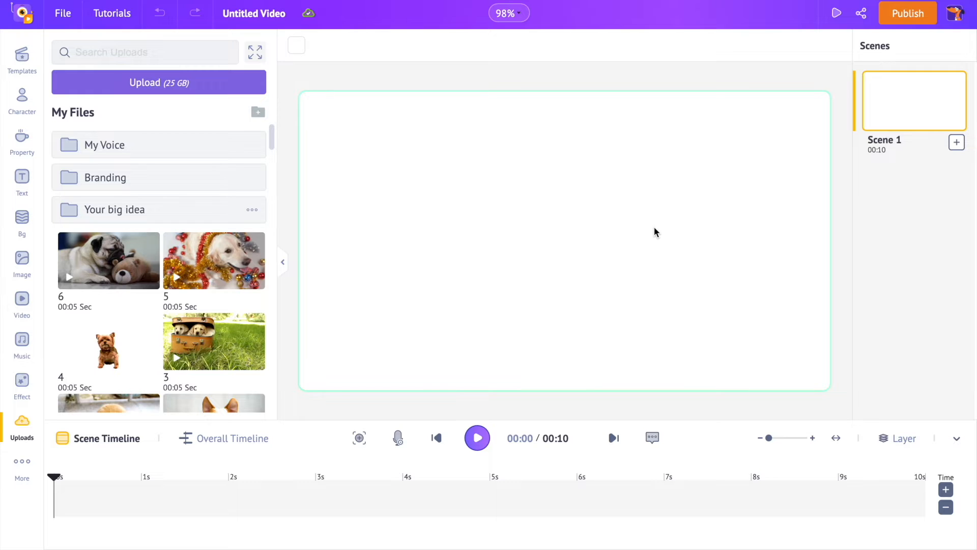
pyautogui.moveTo(572, 210)
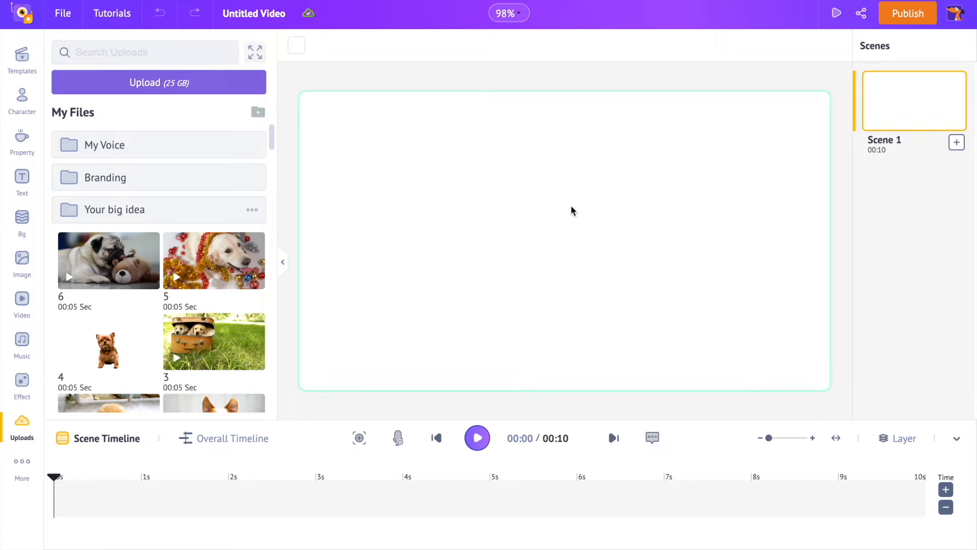
pyautogui.moveTo(522, 195)
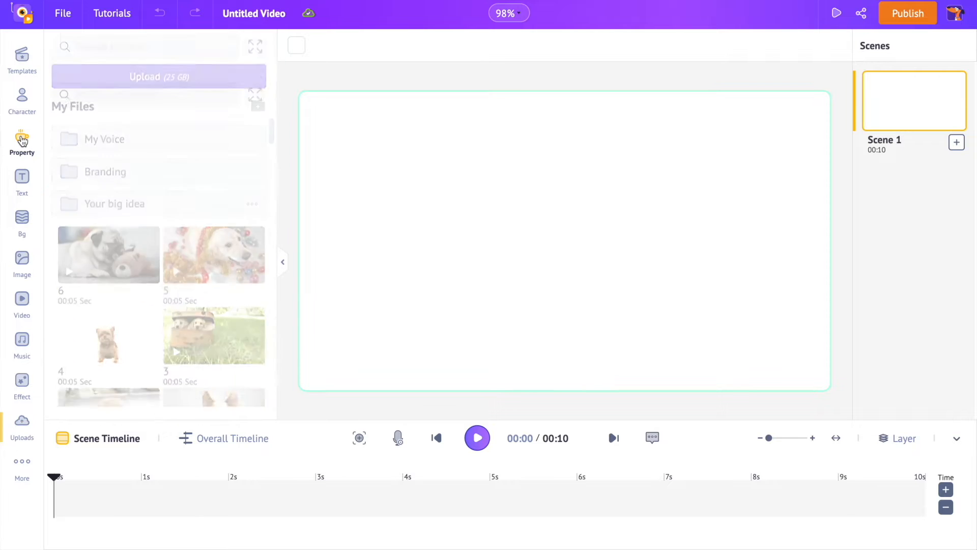
# Step: Add the six-cell grid layout from the Property grid library to the empty scene
pyautogui.click(22, 143)
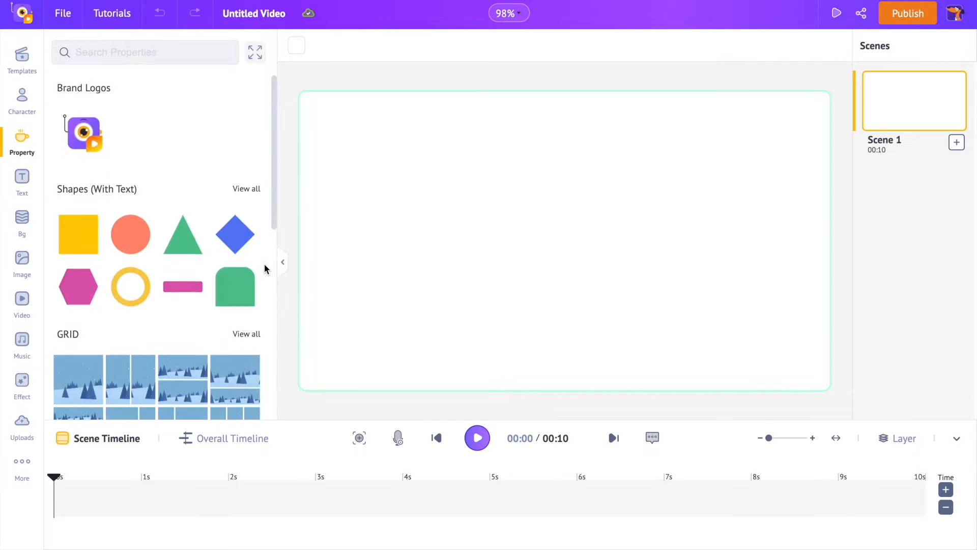
pyautogui.click(246, 334)
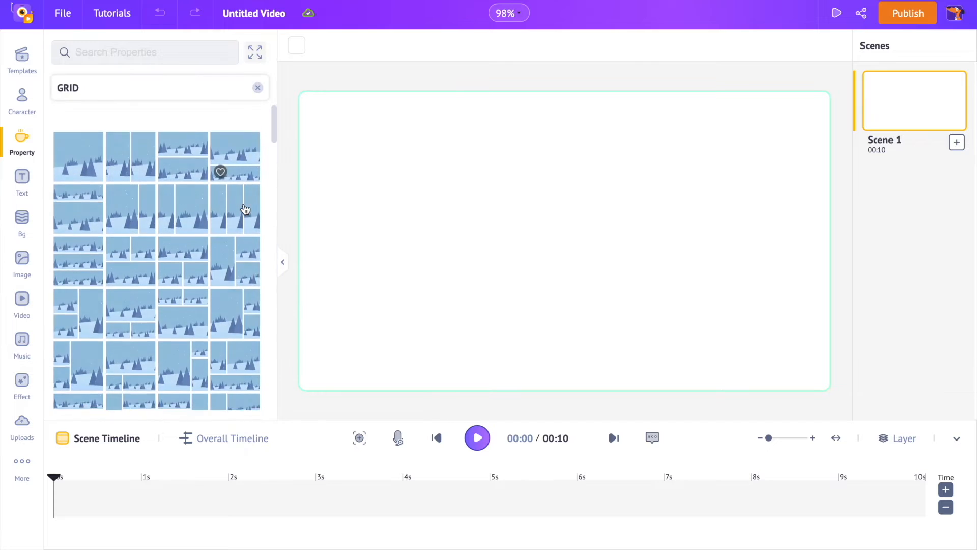
pyautogui.scroll(-3)
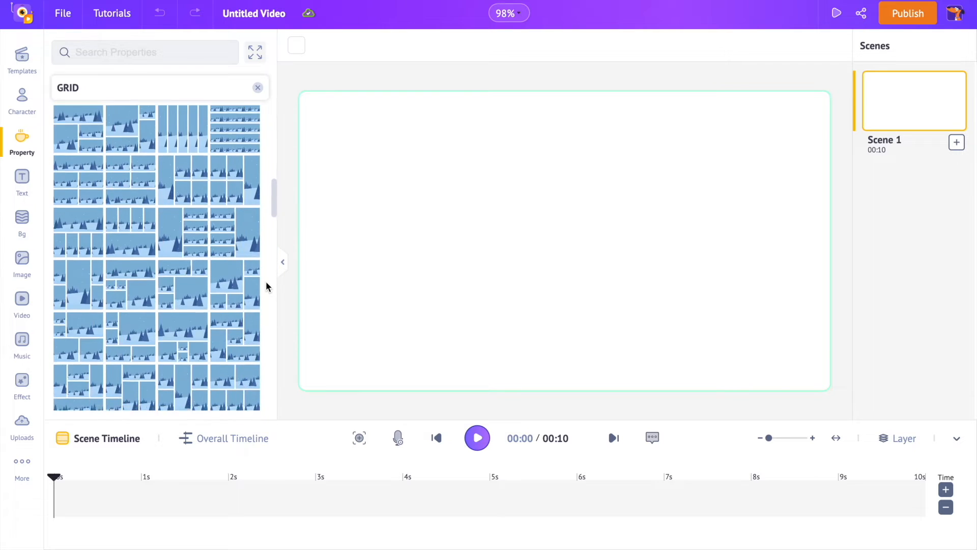
pyautogui.scroll(-3)
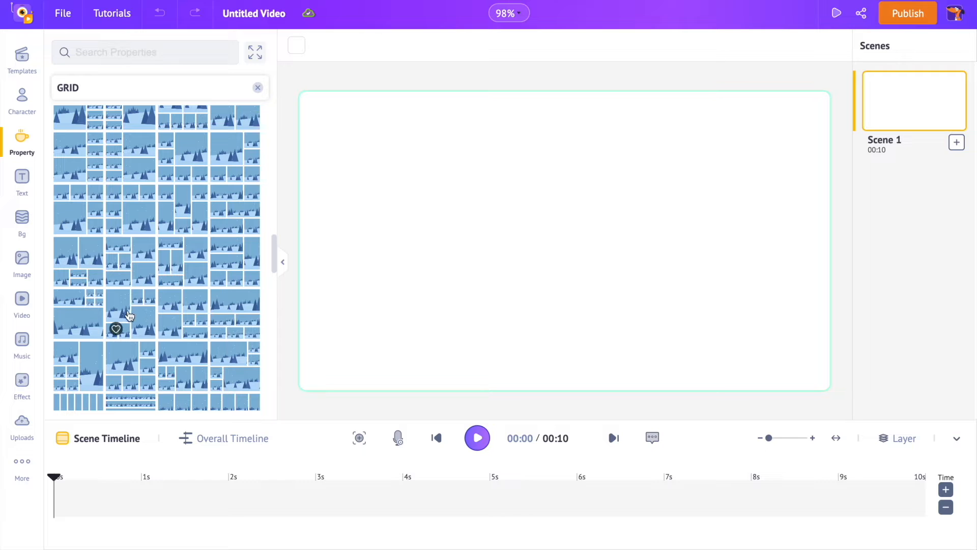
pyautogui.click(129, 315)
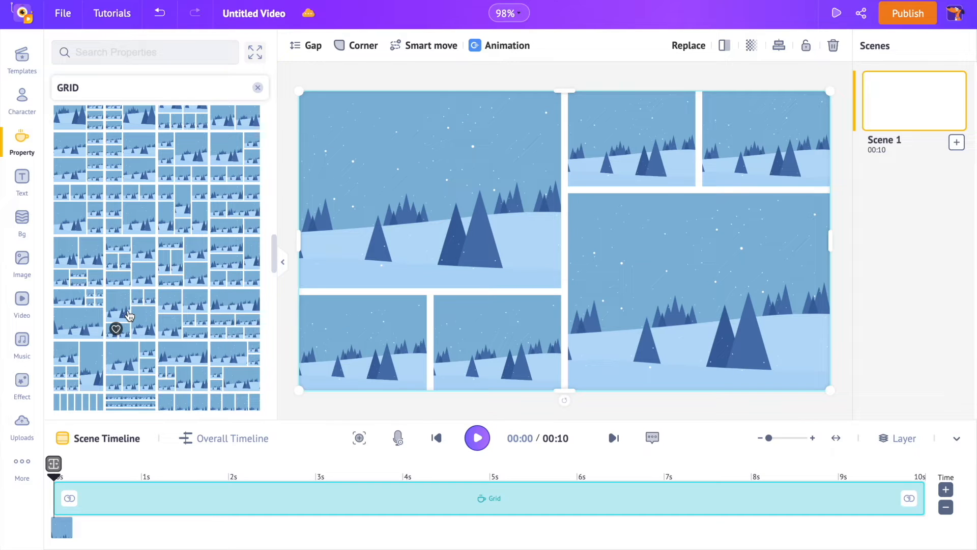
# Step: Drag each uploaded dog clip into a separate cell of the grid
pyautogui.click(21, 426)
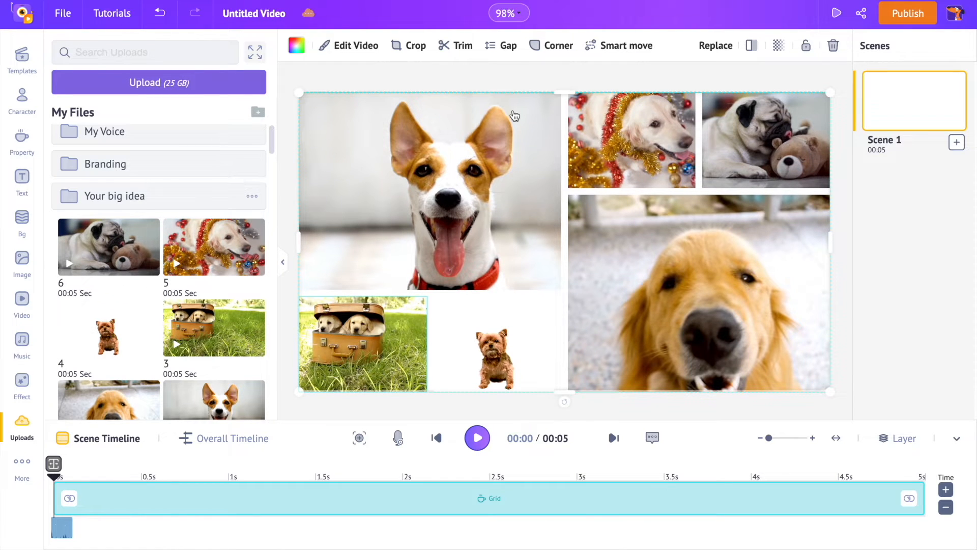
# Step: Widen the gap between the dog clips in the grid
pyautogui.click(508, 44)
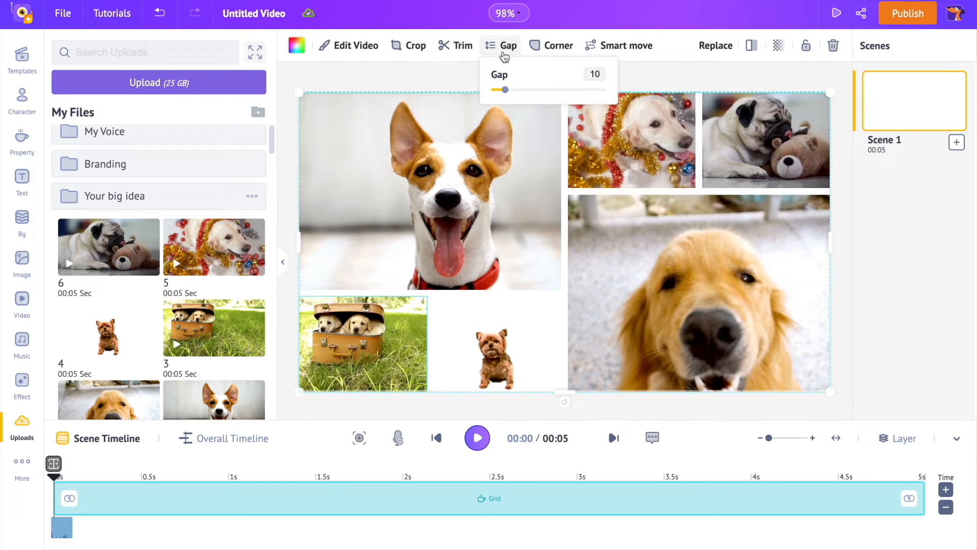
pyautogui.click(559, 45)
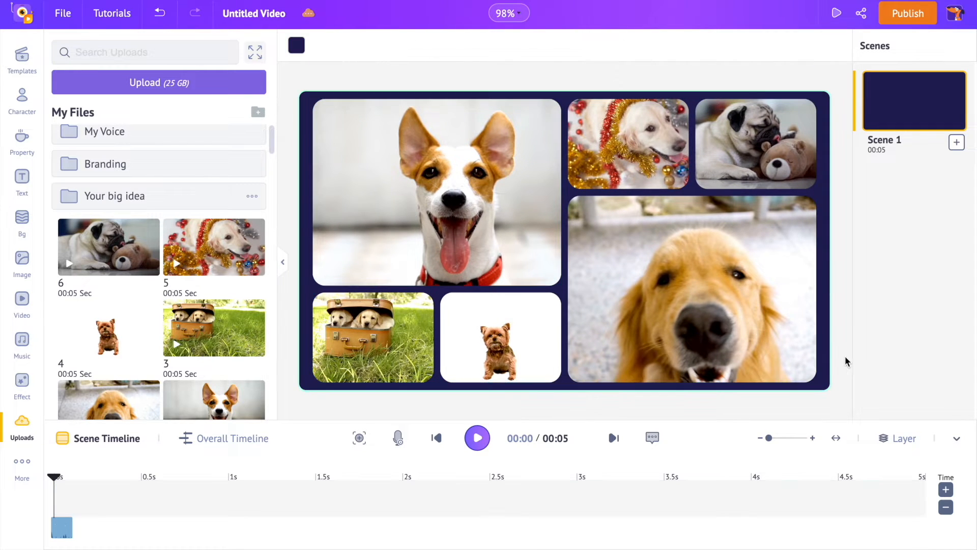
pyautogui.click(476, 437)
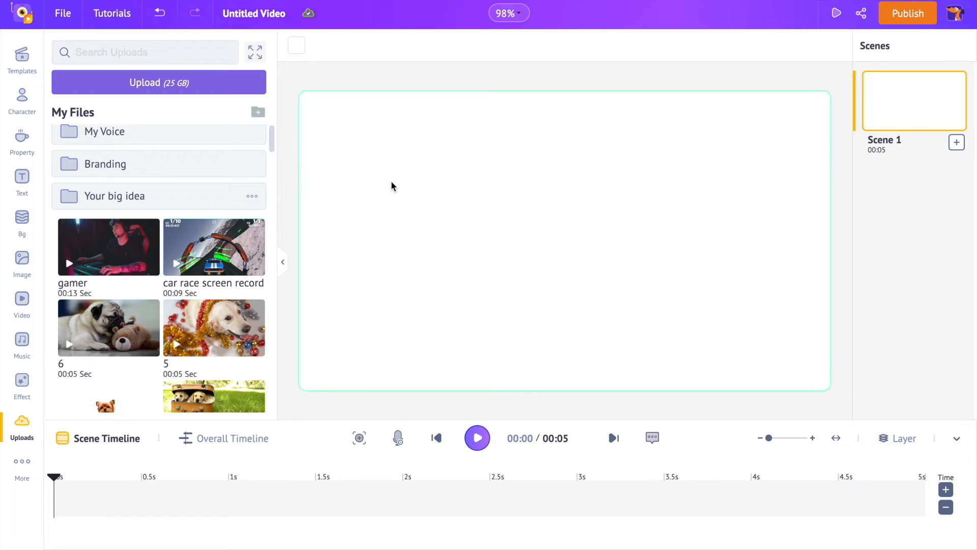
pyautogui.moveTo(29, 138)
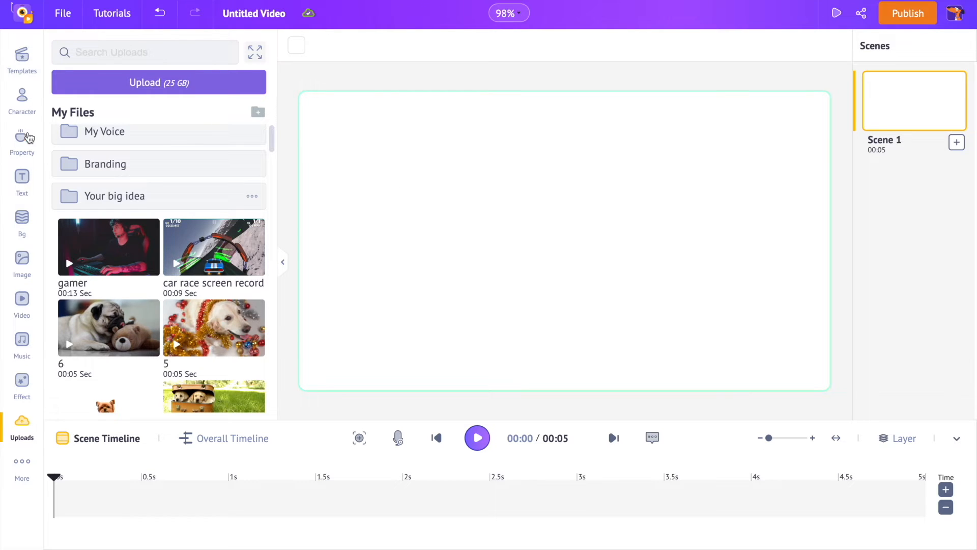
# Step: Add a single-cell grid and drop the car race screen recording into it to fill the scene
pyautogui.click(21, 142)
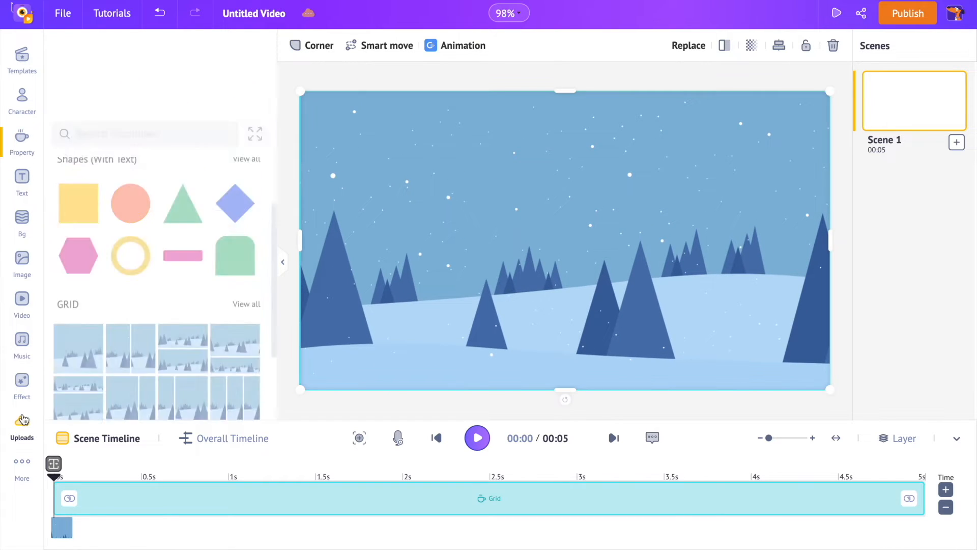
pyautogui.click(21, 424)
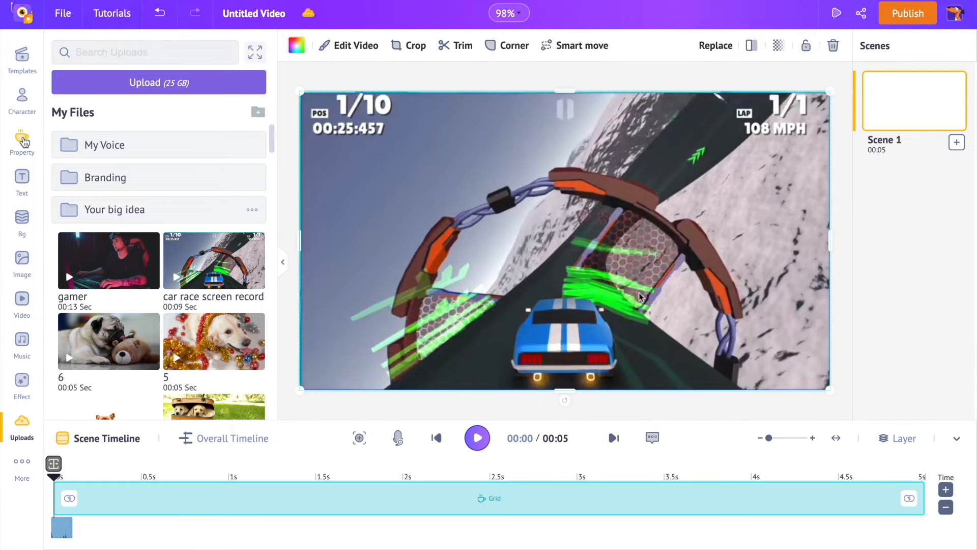
# Step: Add a small inset grid over the race footage and place the gamer facecam clip in it
pyautogui.click(21, 143)
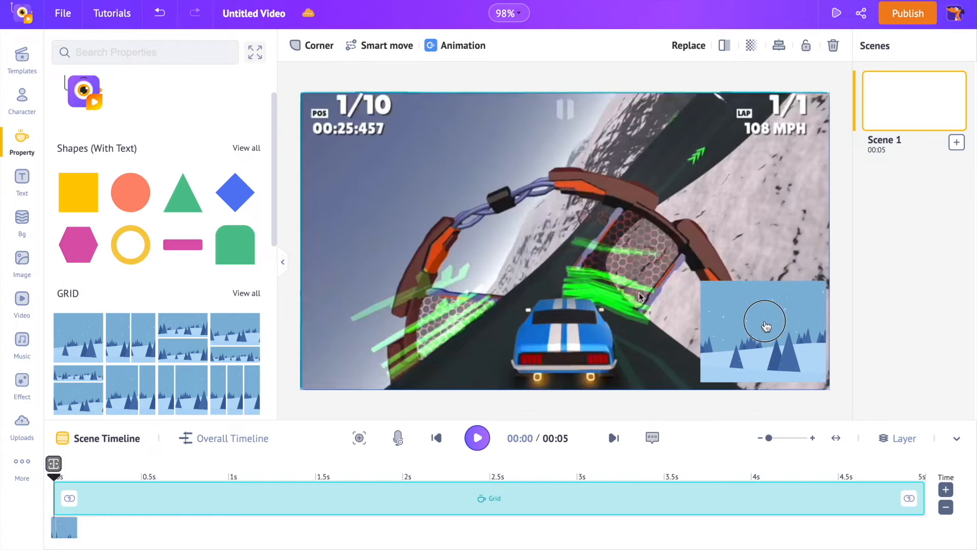
pyautogui.click(21, 426)
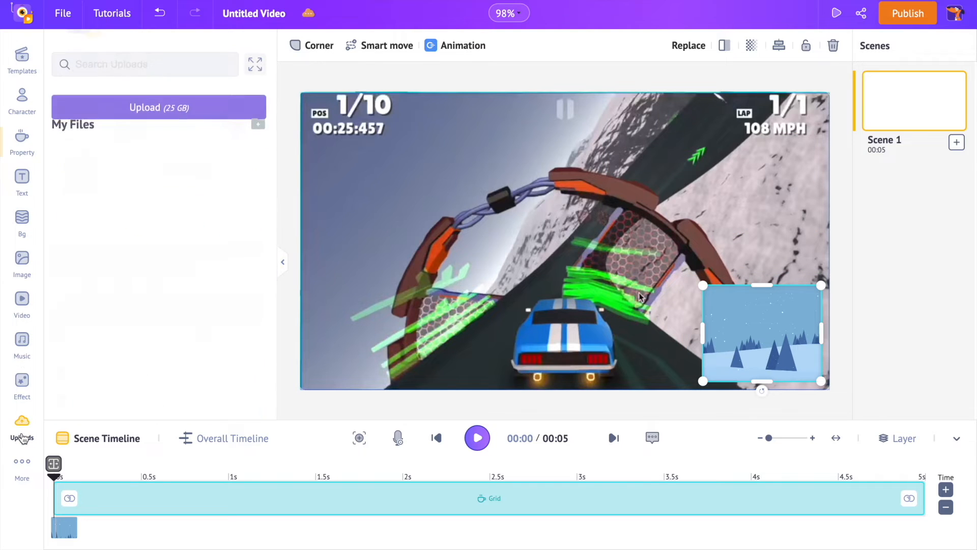
pyautogui.click(22, 426)
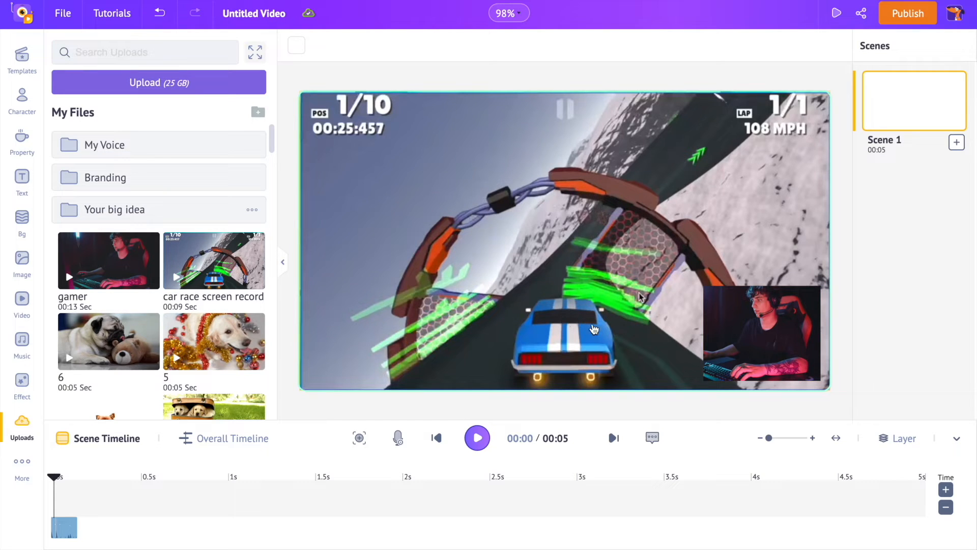
pyautogui.moveTo(575, 279)
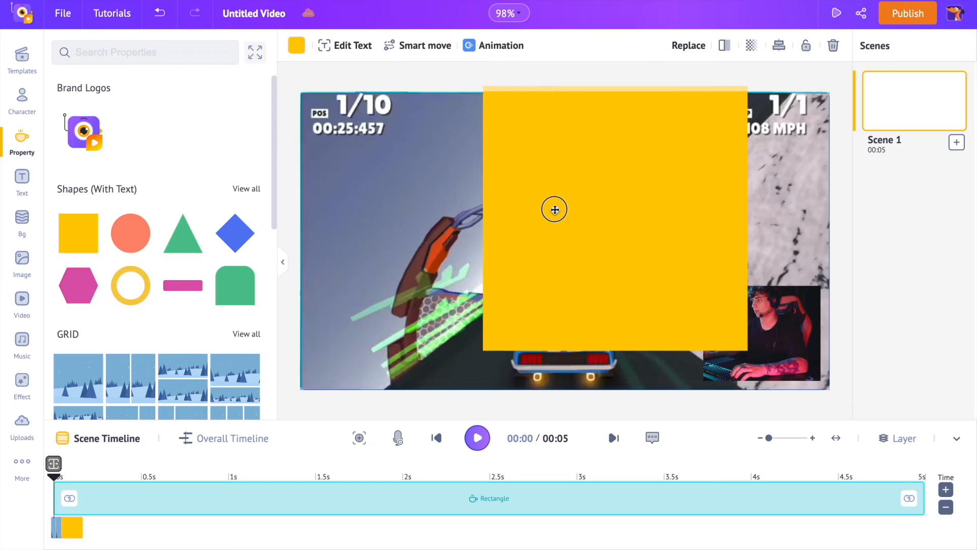
# Step: Bring the facecam to front and colour the rectangle behind it white as a border
pyautogui.rightClick(553, 210)
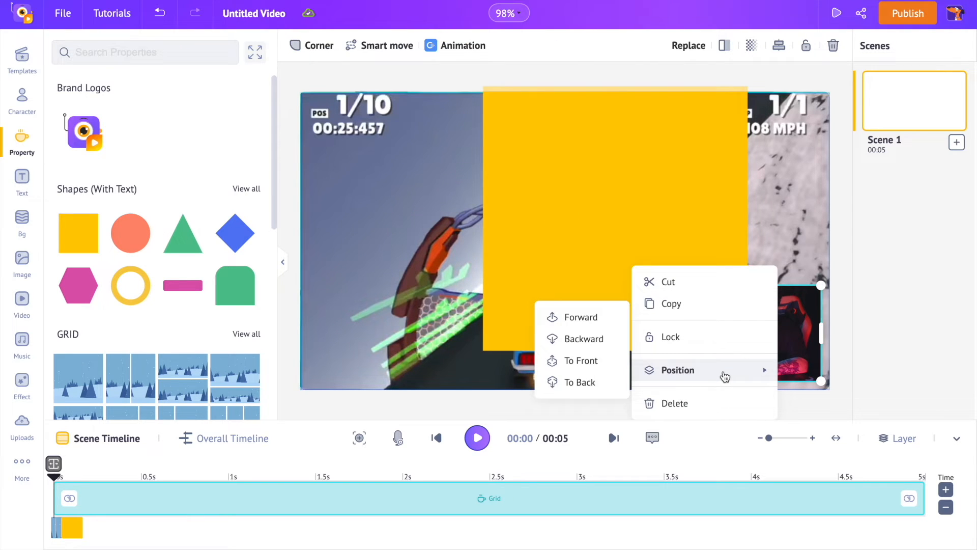
pyautogui.moveTo(584, 360)
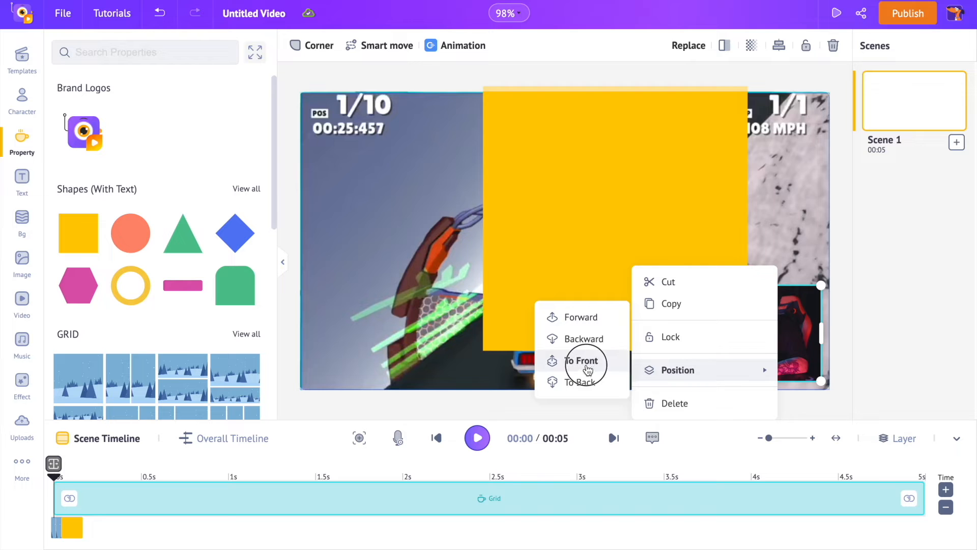
pyautogui.click(584, 360)
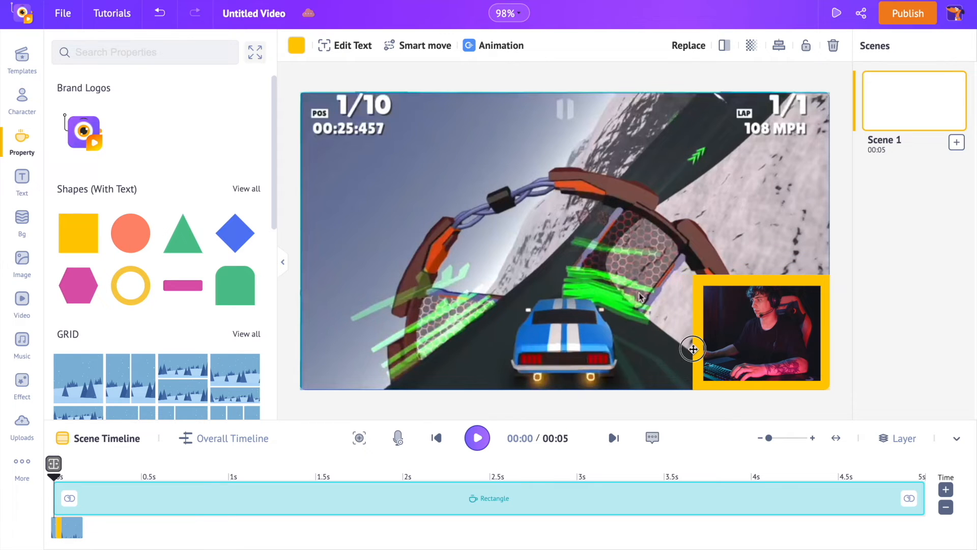
pyautogui.click(296, 44)
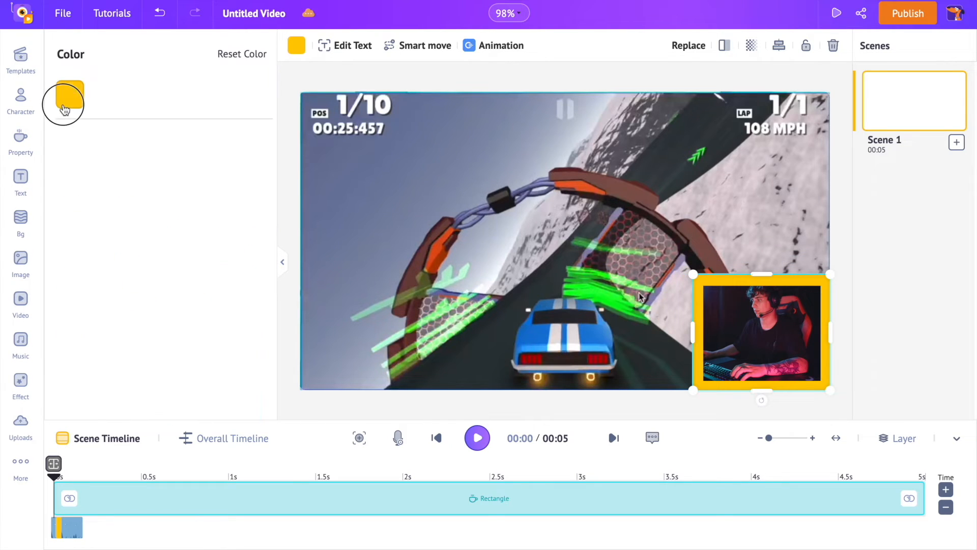
pyautogui.click(65, 103)
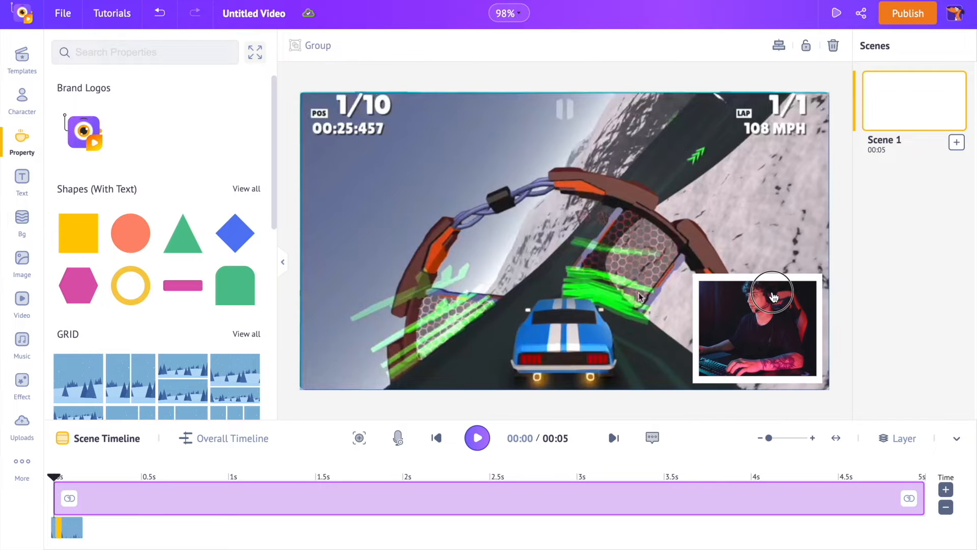
# Step: Clear the scene back to an empty canvas and bring up the uploaded tutorial and intro clips
pyautogui.click(477, 438)
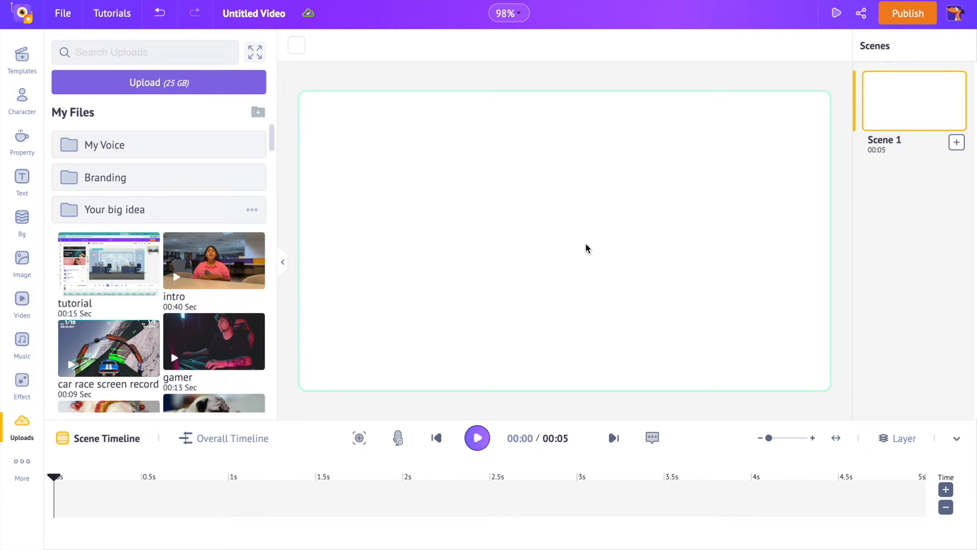
pyautogui.moveTo(545, 225)
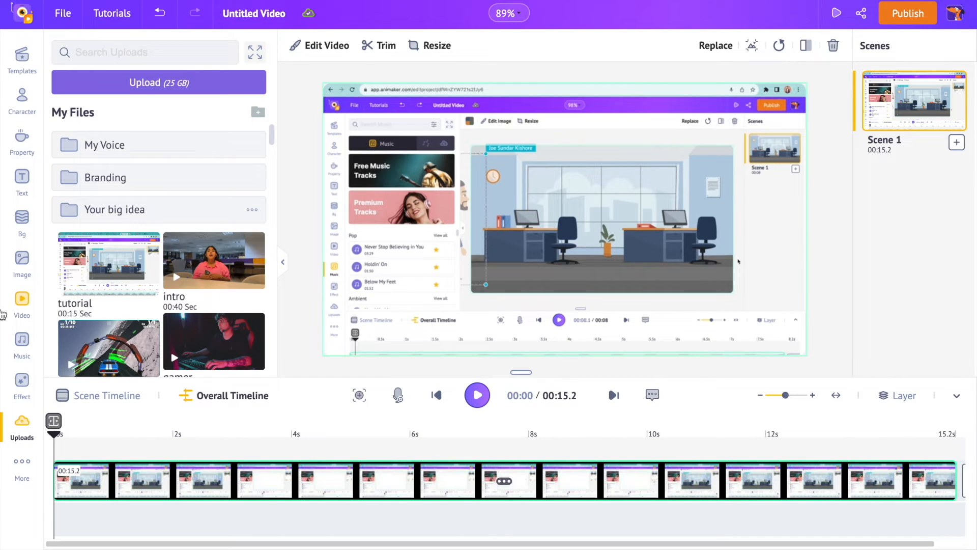
# Step: Browse all frame shapes in the Property library to find the circle frame
pyautogui.click(22, 140)
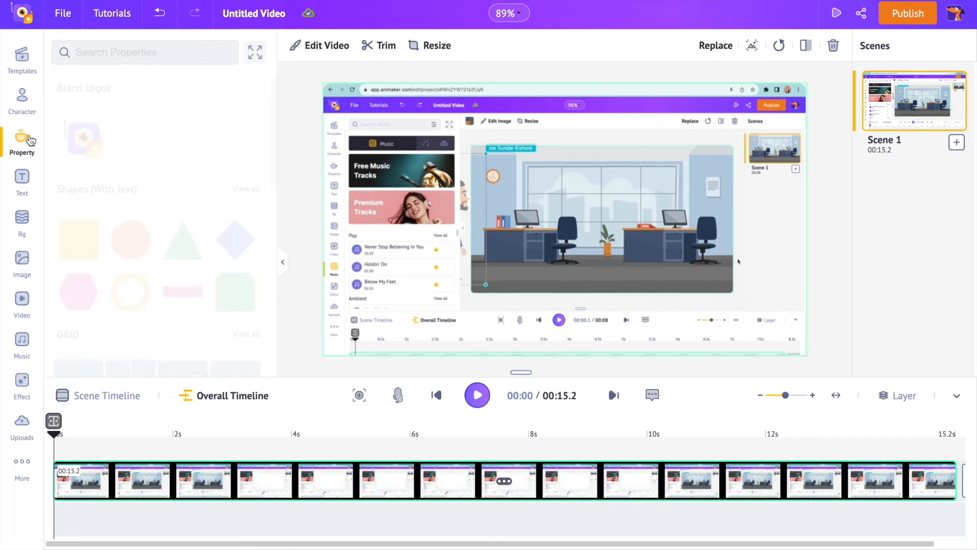
pyautogui.scroll(-3)
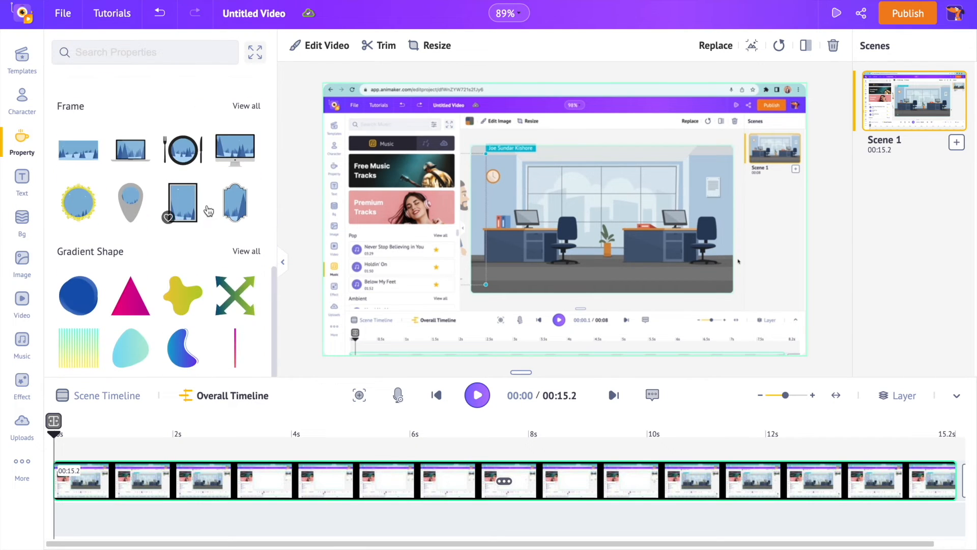
pyautogui.click(246, 104)
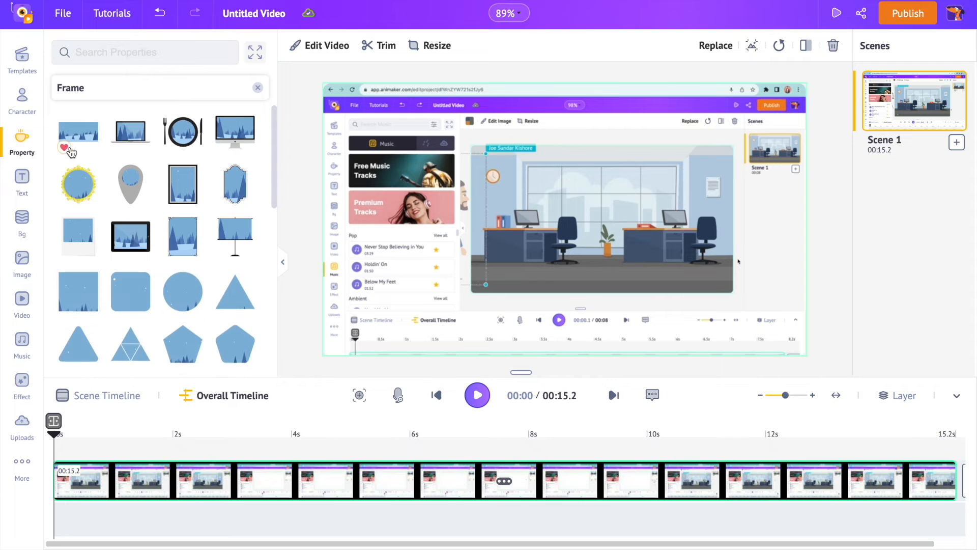
pyautogui.scroll(-3)
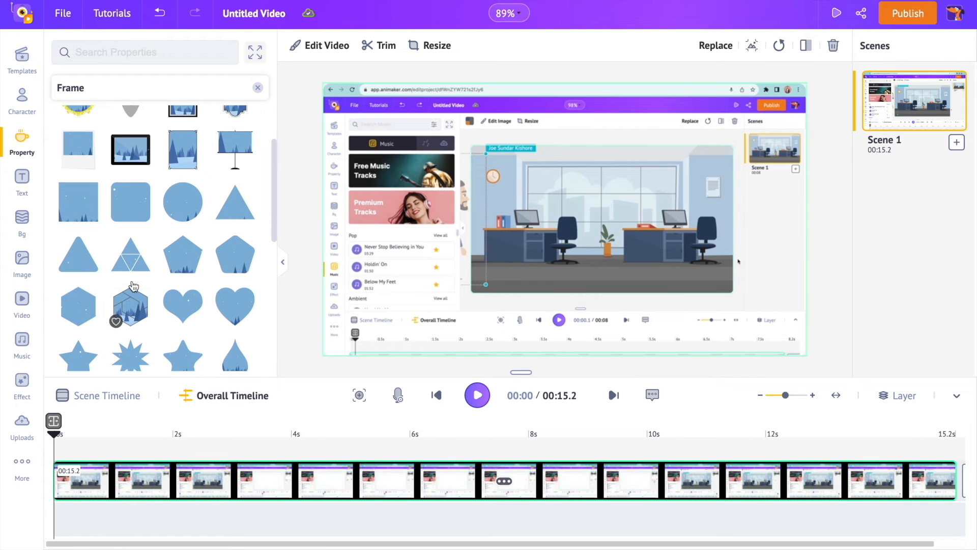
pyautogui.scroll(-3)
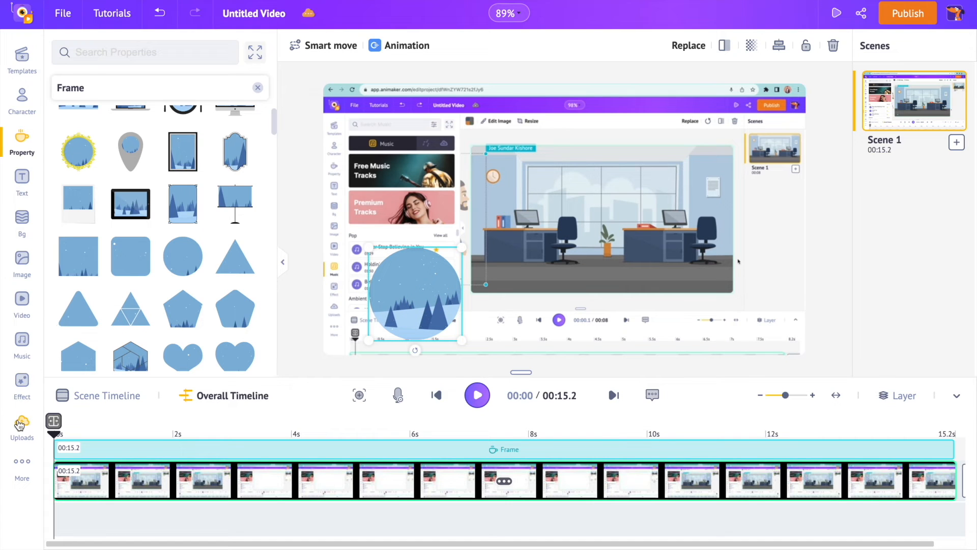
# Step: Place the uploaded presenter intro clip inside the circular frame over the tutorial recording
pyautogui.click(21, 426)
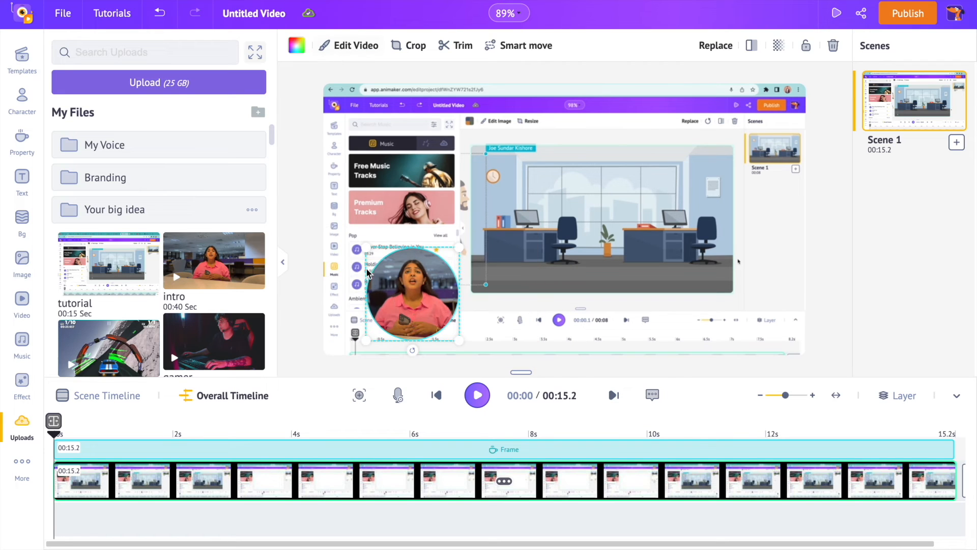
pyautogui.moveTo(285, 204)
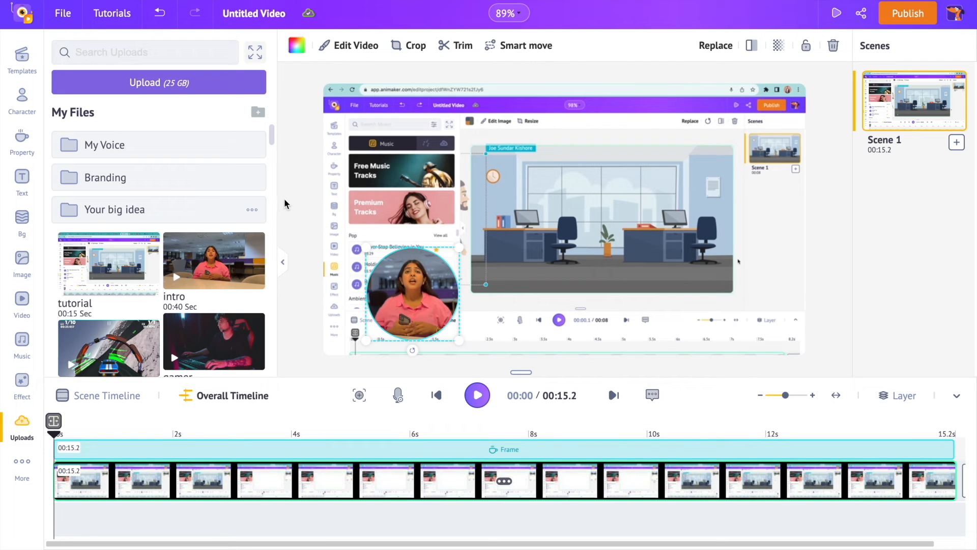
pyautogui.moveTo(411, 225)
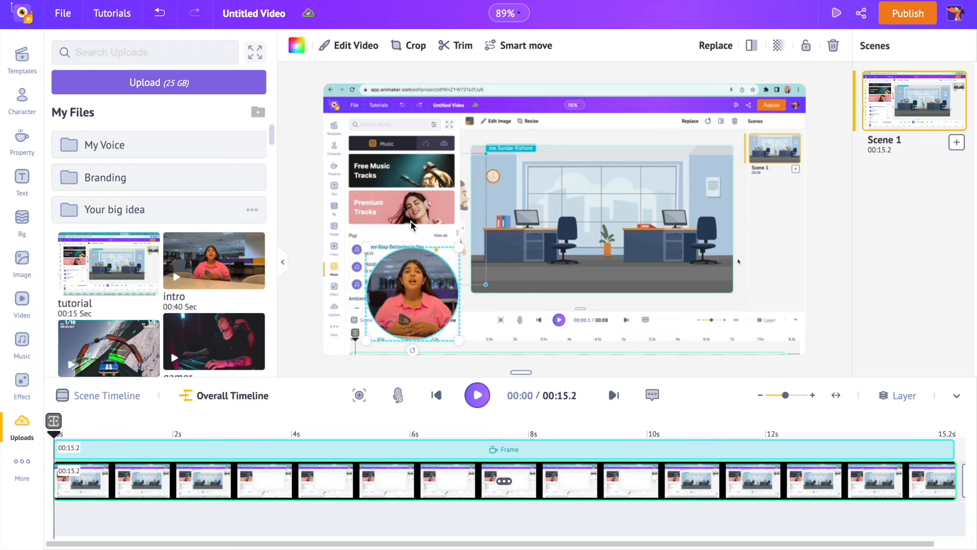
pyautogui.click(21, 143)
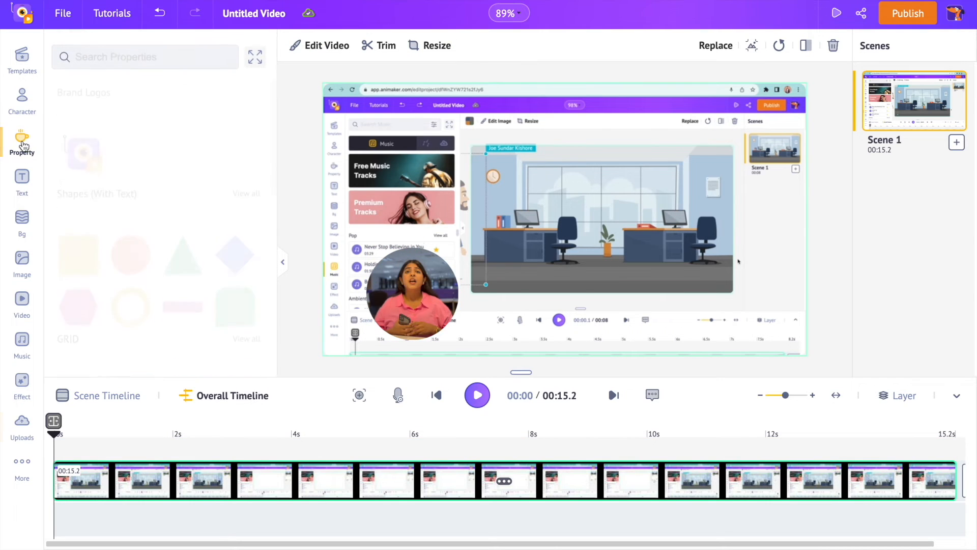
# Step: Add a circle shape and bring the framed presenter video in front of it
pyautogui.click(131, 234)
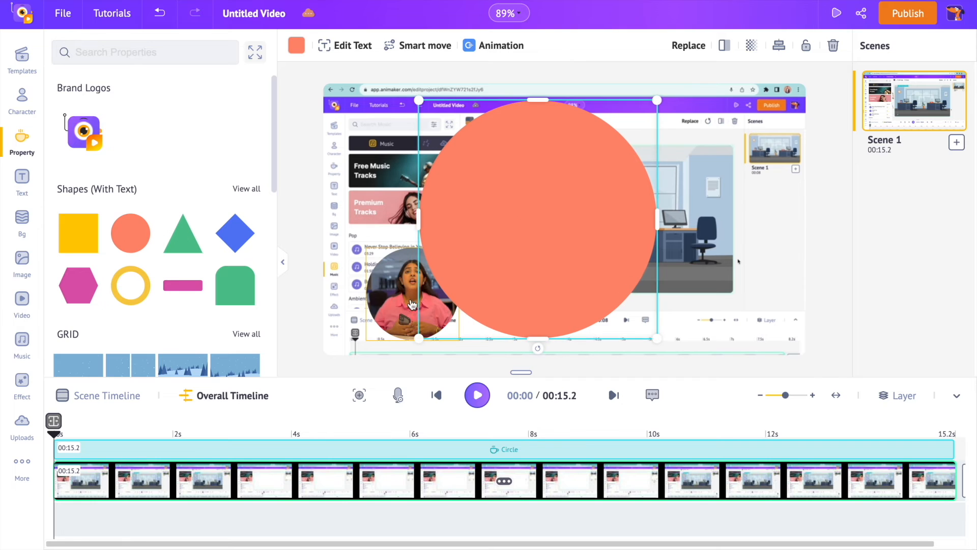
pyautogui.rightClick(411, 305)
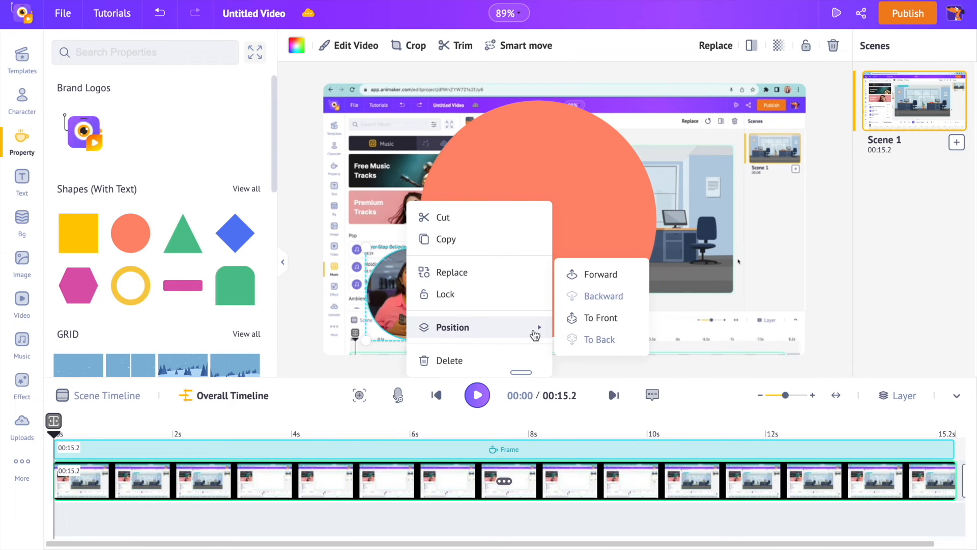
pyautogui.click(601, 317)
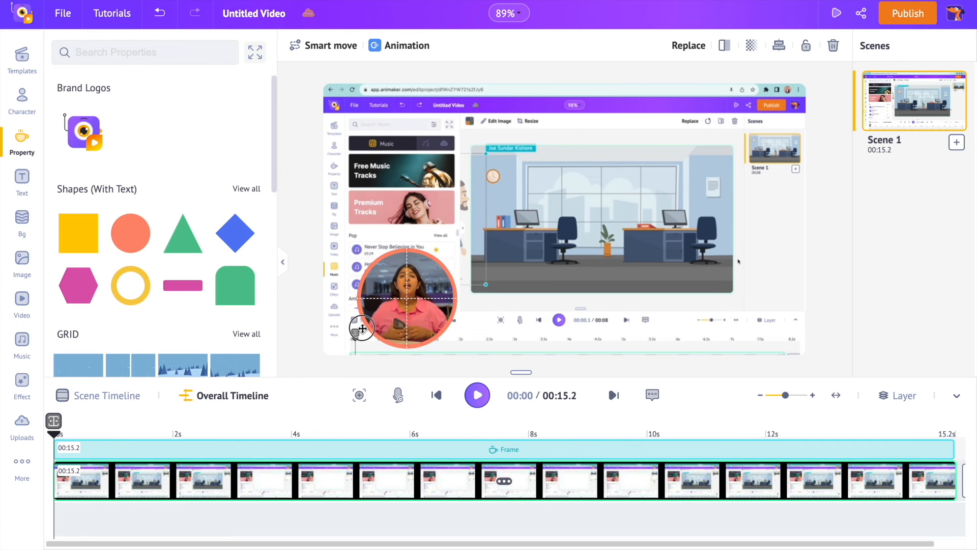
# Step: Colour the border circle black (#000000) behind the presenter inset
pyautogui.click(406, 296)
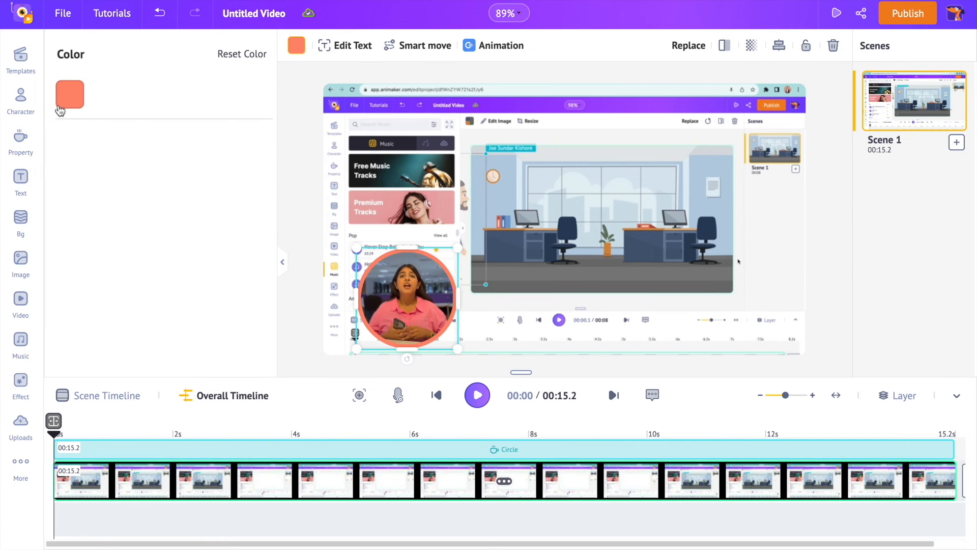
pyautogui.click(71, 95)
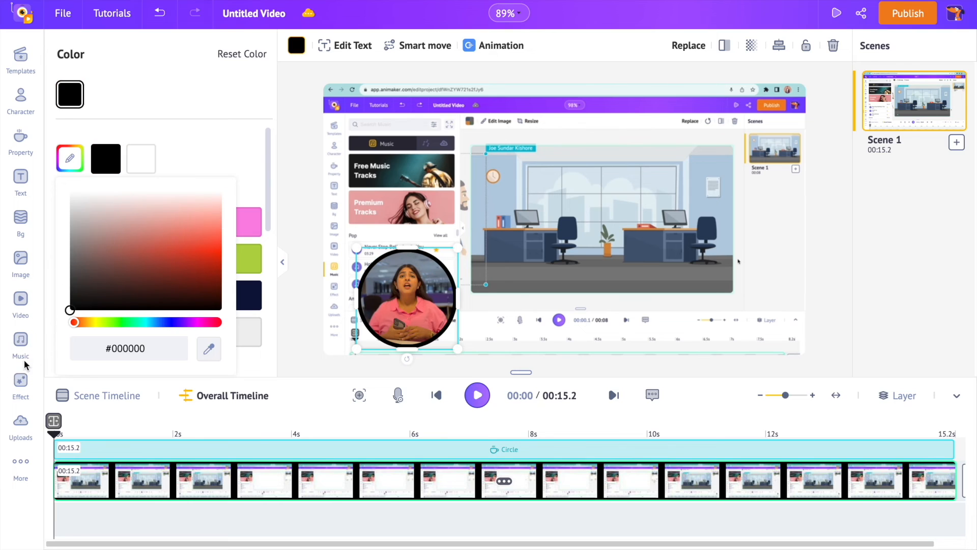
pyautogui.click(476, 395)
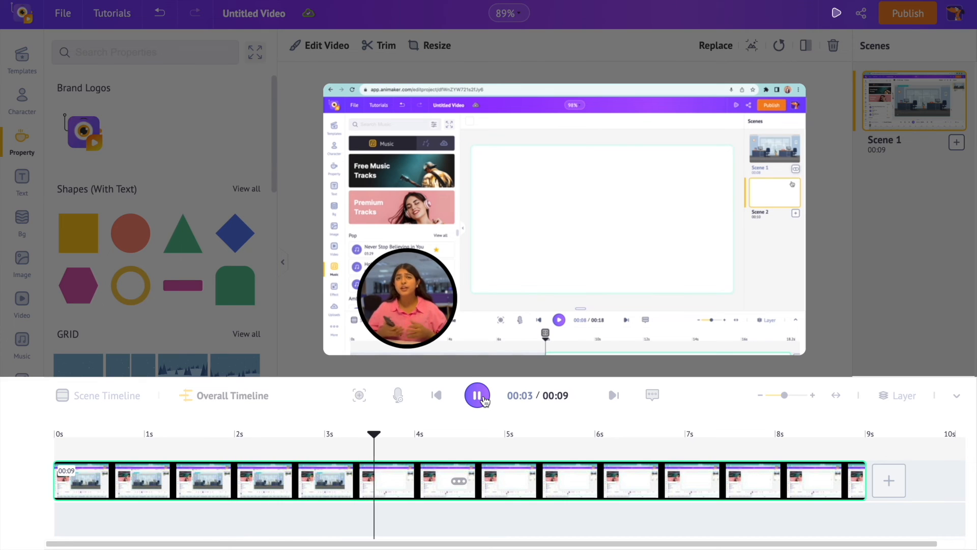
pyautogui.click(476, 395)
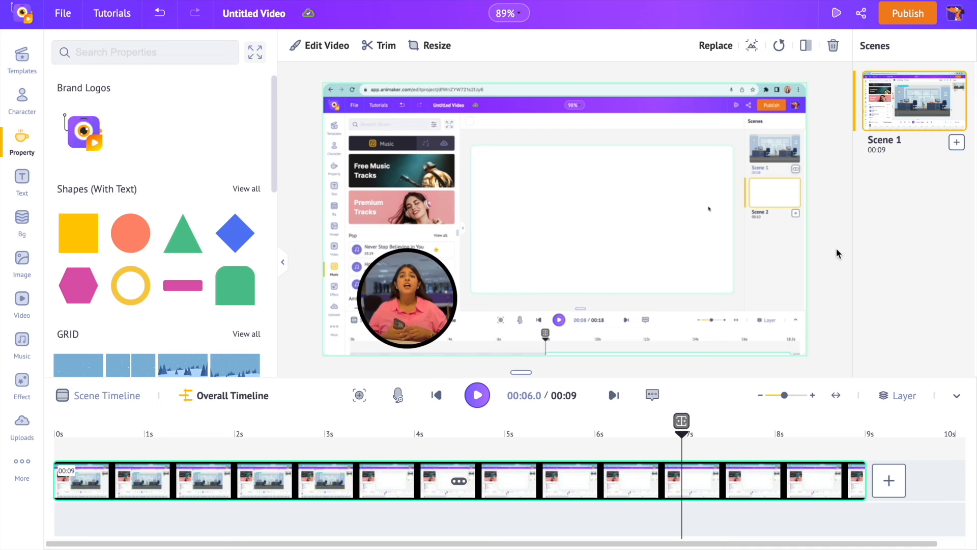
pyautogui.moveTo(839, 284)
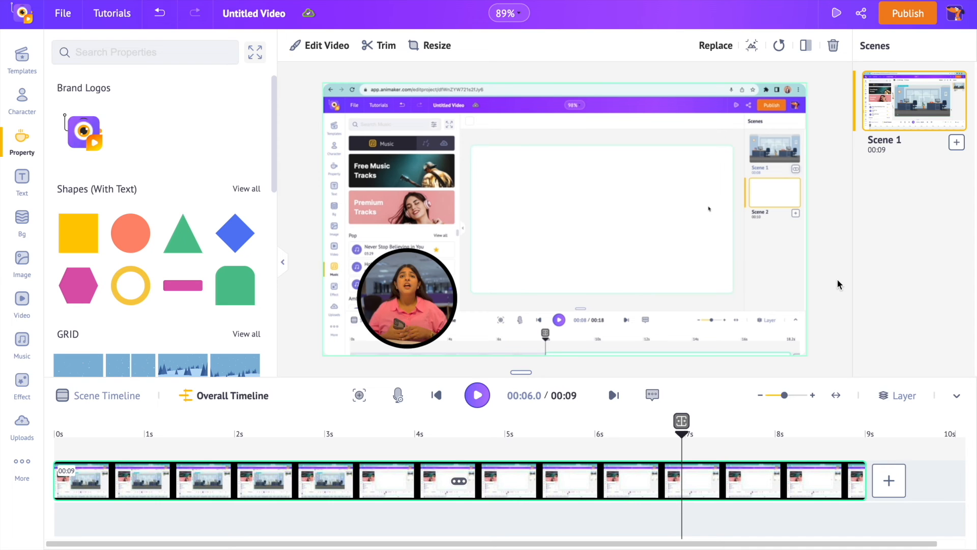
# Step: Choose Download Video from Publish with HD 720p mp4 settings
pyautogui.click(907, 12)
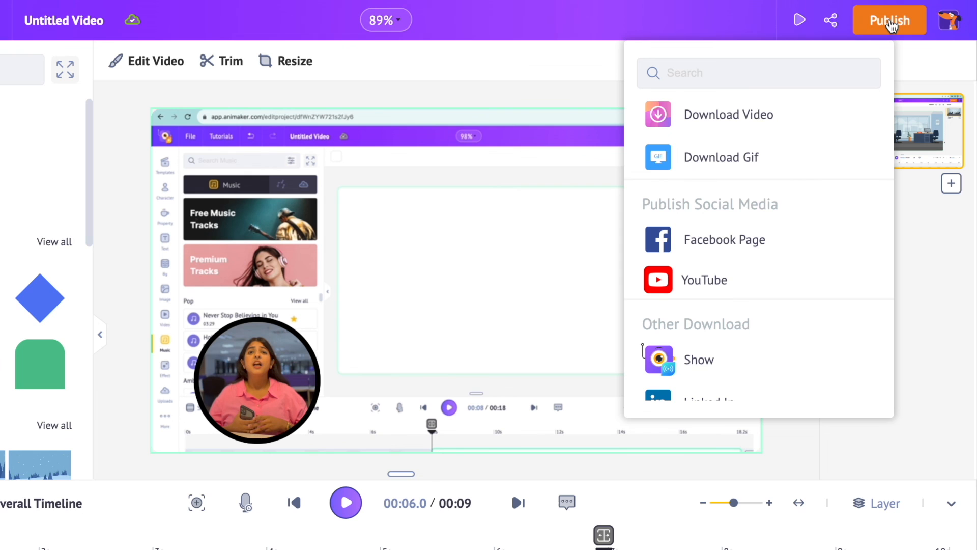
pyautogui.click(729, 114)
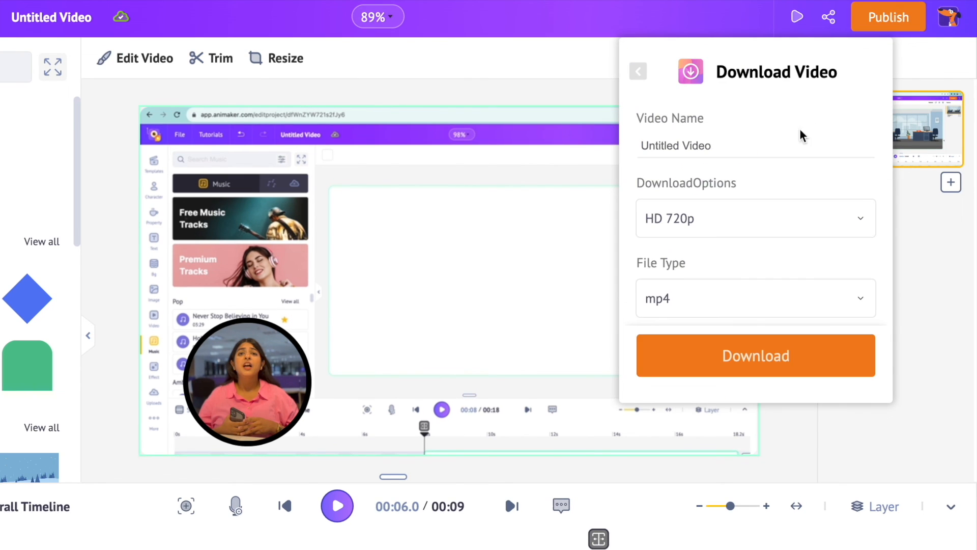
pyautogui.moveTo(822, 373)
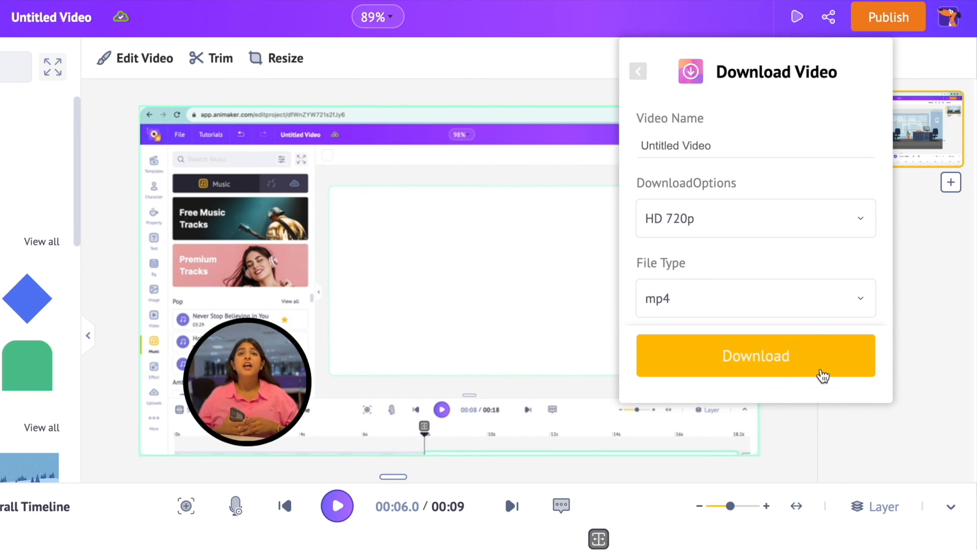